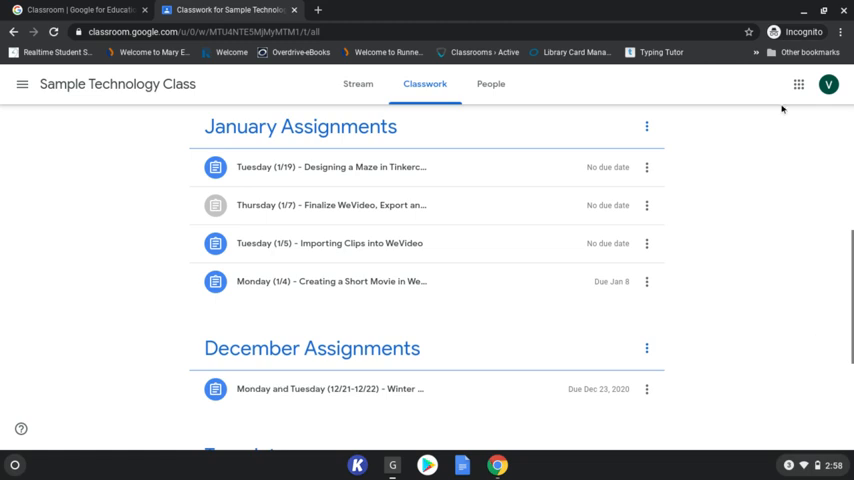
mouse_move(280, 167)
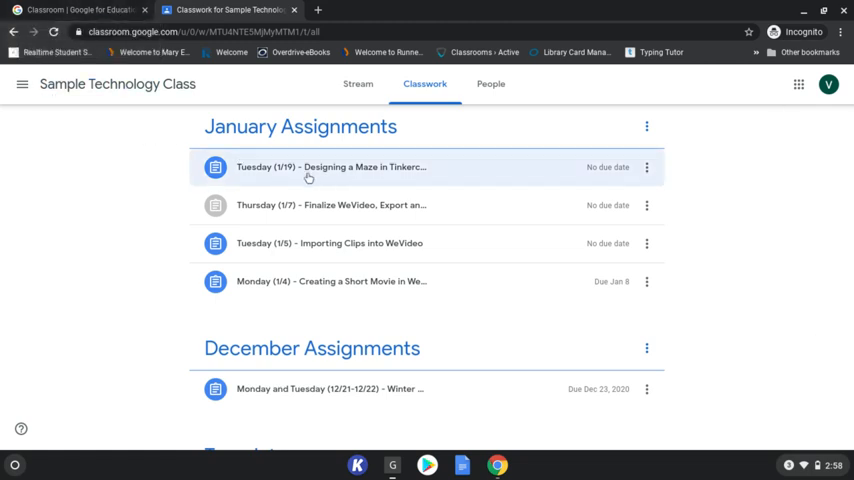
- Expand the Tuesday (1/19) maze assignment to reveal its instructions and attachments
left_click(330, 167)
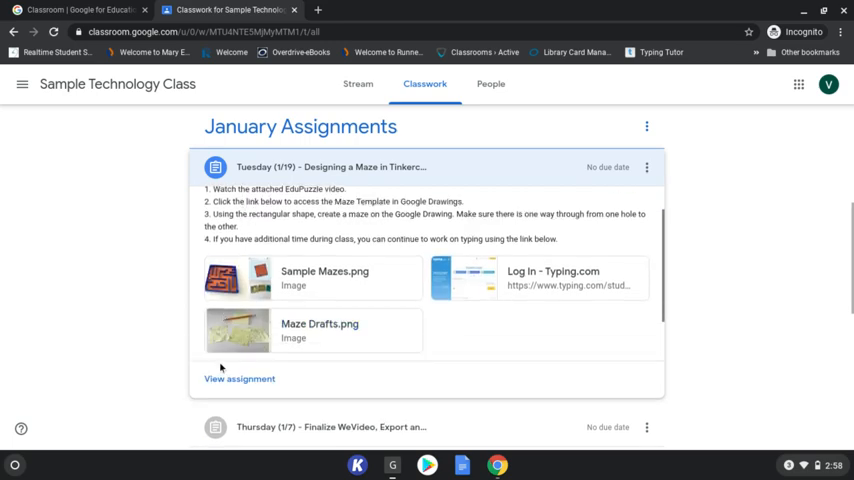
- Open the Maze Template link to load 'Volz Centers - Maze Design' in Google Drawings
left_click(239, 379)
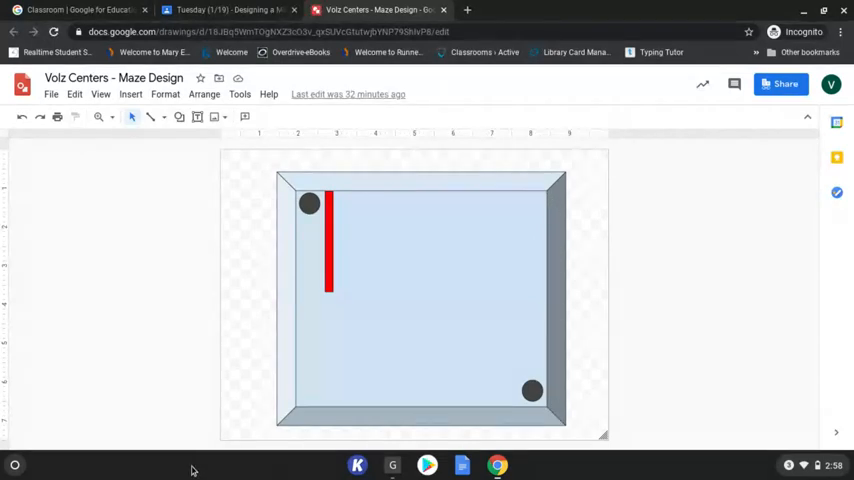
mouse_move(403, 182)
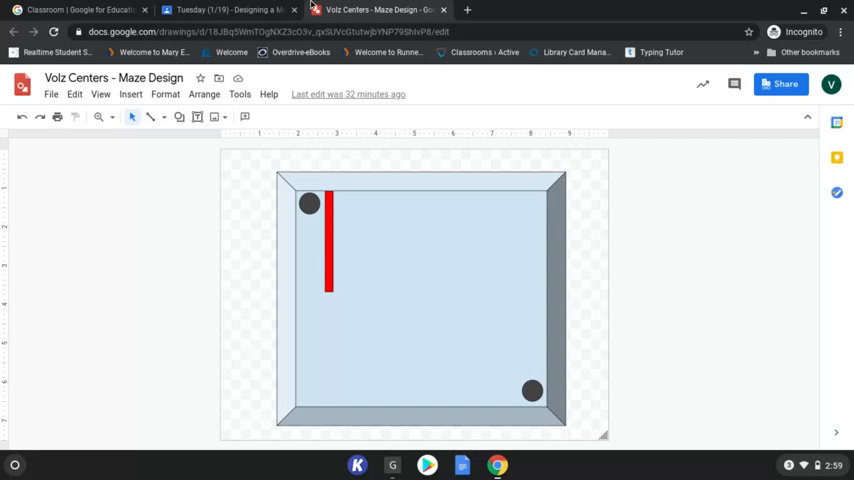
left_click(231, 9)
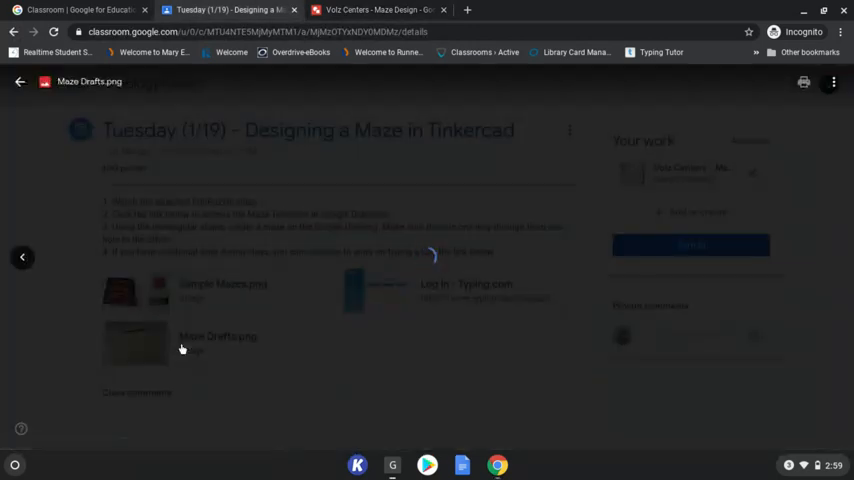
left_click(135, 342)
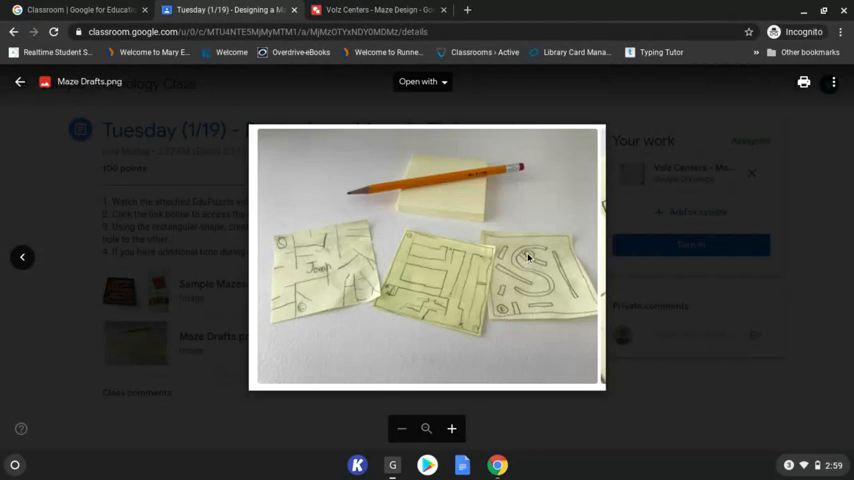
left_click(375, 10)
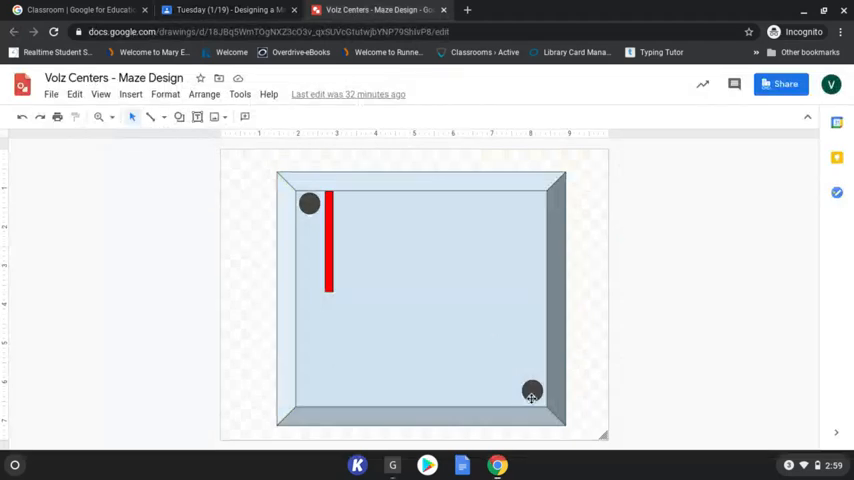
- Select the bottom-right end hole, then return to the Maze Drafts.png assignment tab
left_click(531, 391)
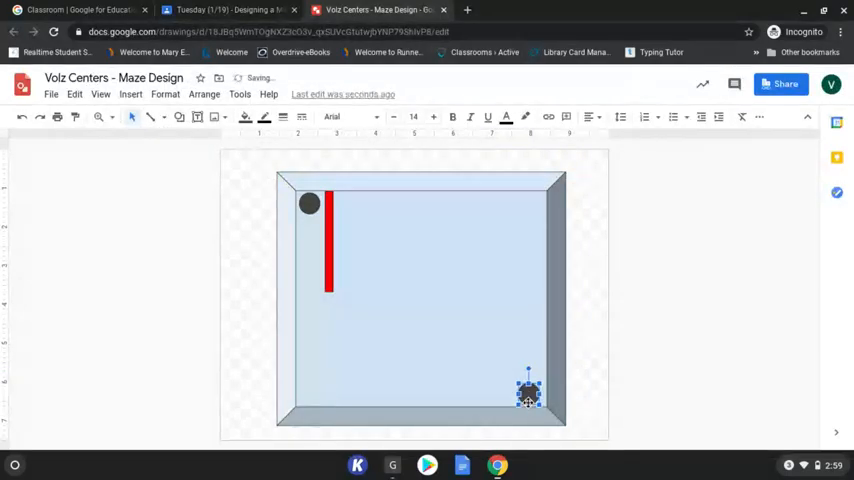
left_click(230, 9)
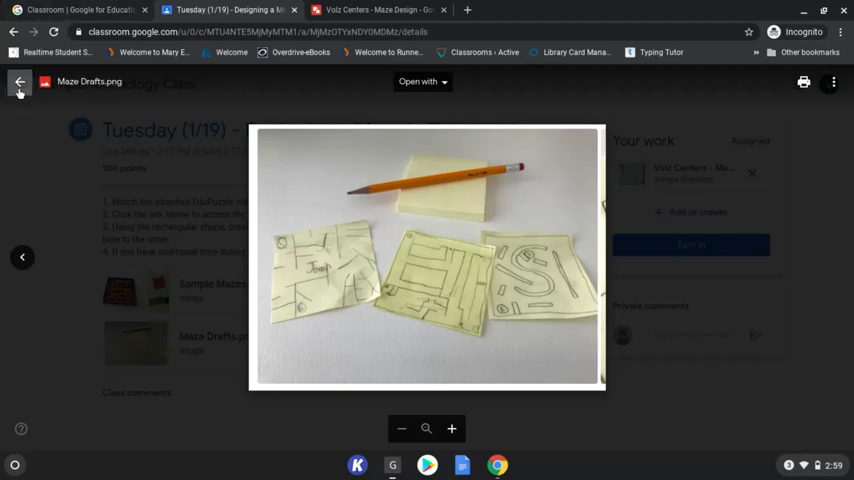
- Close Maze Drafts, view and close Sample Mazes.png, then return to the maze drawing
left_click(19, 82)
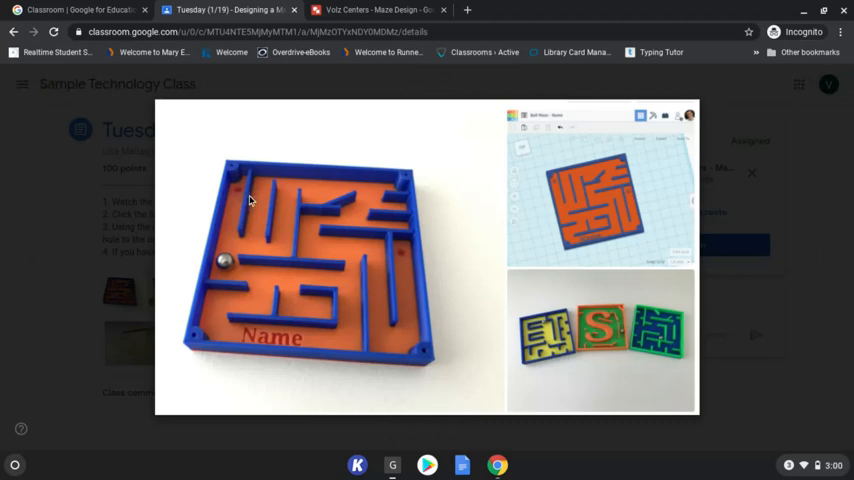
mouse_move(264, 238)
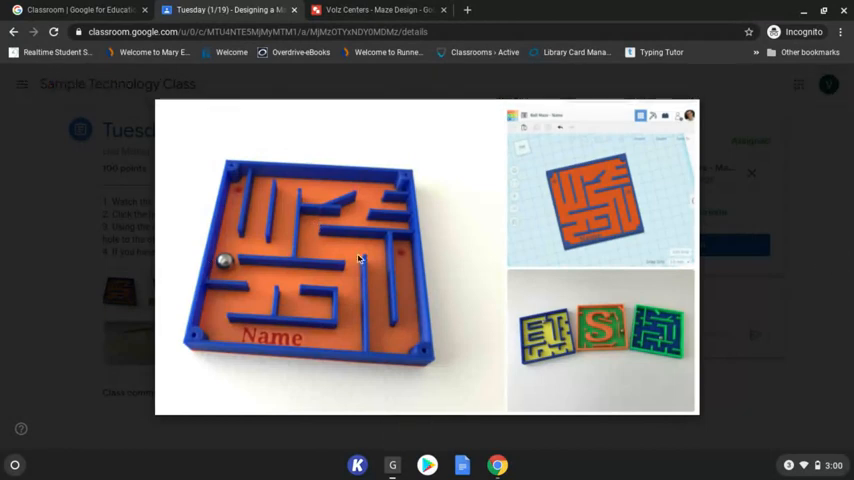
left_click(360, 255)
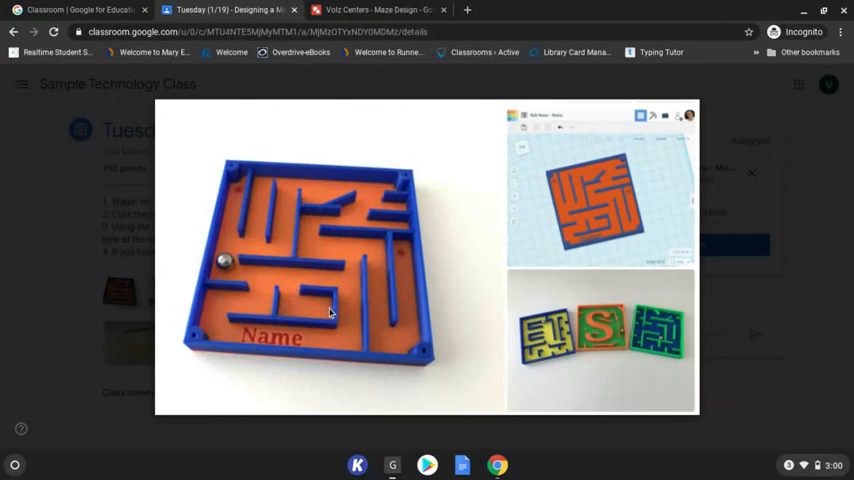
mouse_move(312, 311)
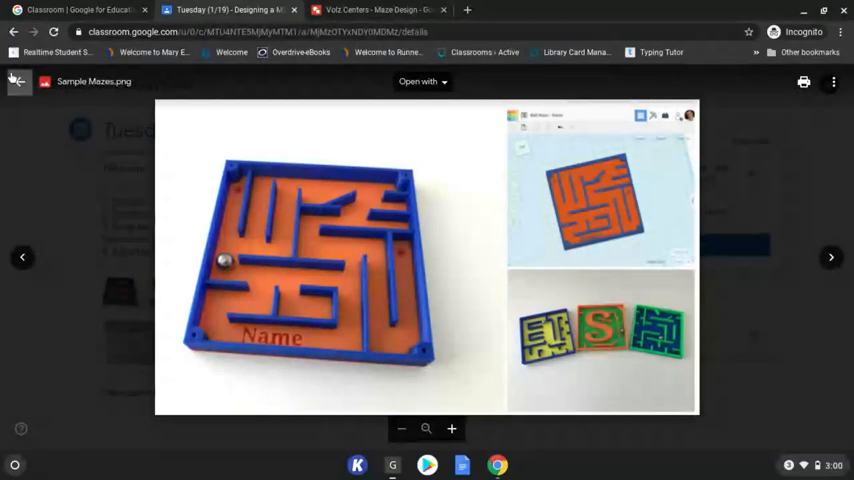
left_click(830, 257)
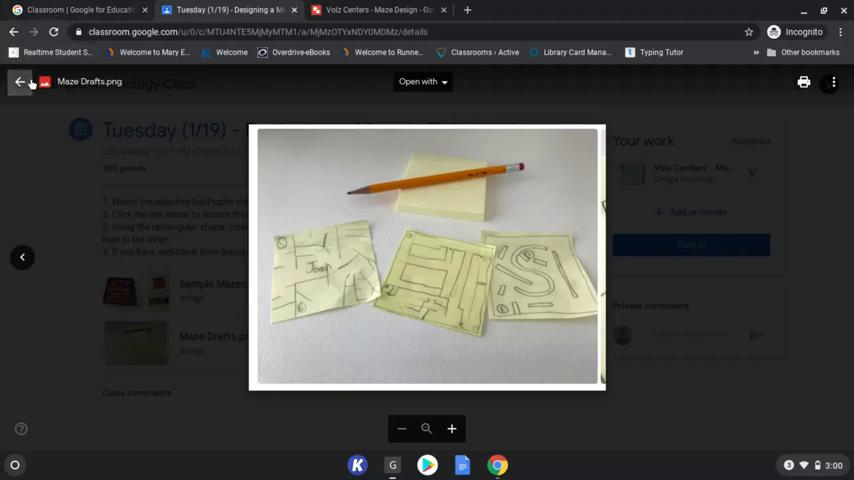
left_click(375, 9)
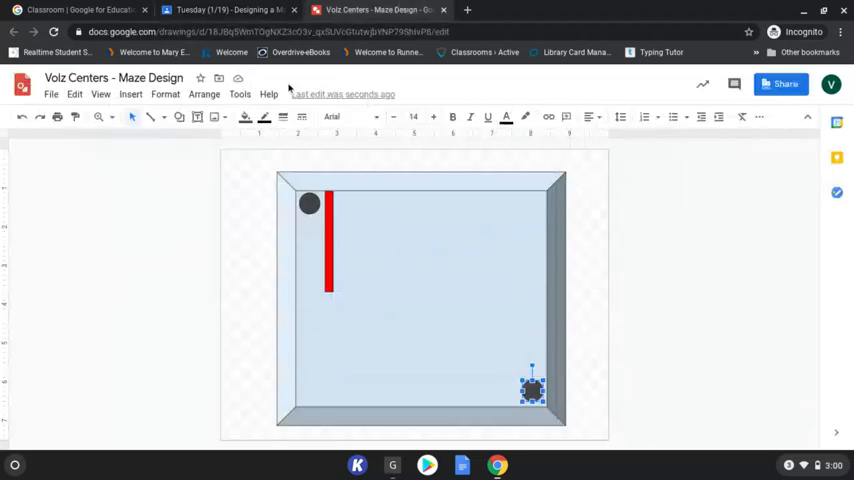
mouse_move(282, 117)
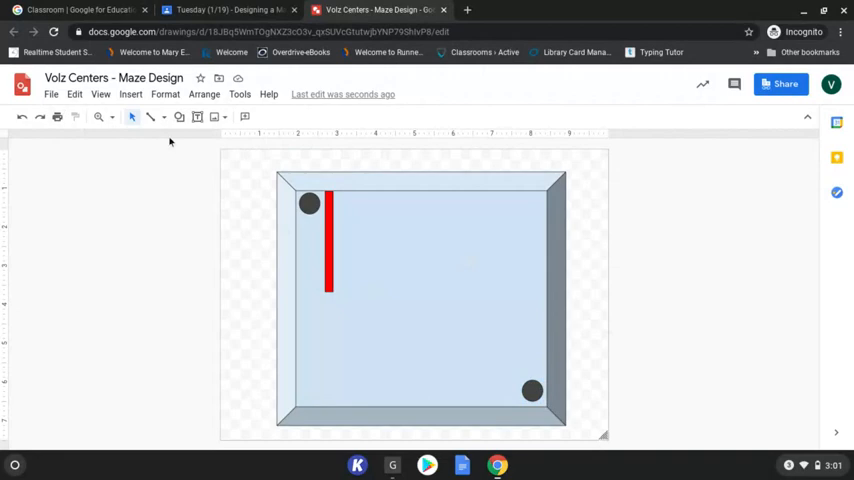
- Choose the Rectangle shape from the Shapes list for drawing a wall
left_click(179, 117)
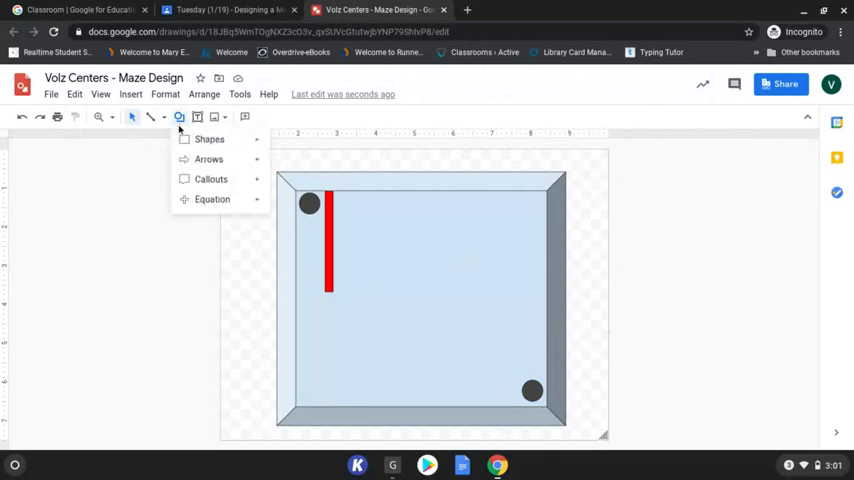
left_click(209, 139)
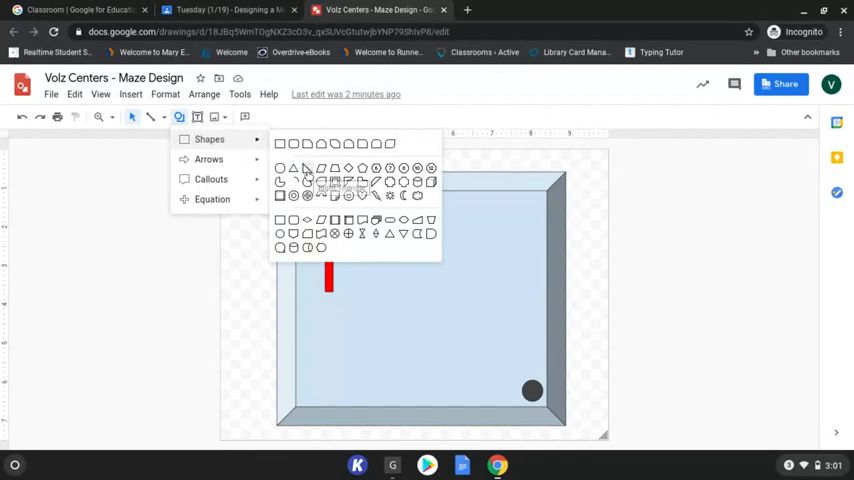
mouse_move(308, 168)
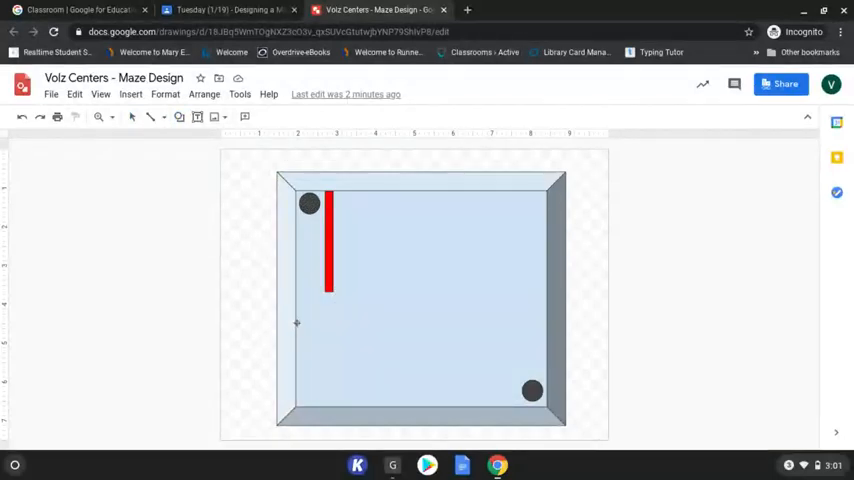
- Draw a red horizontal wall at left, place a copied wall top centre, return to Classroom
left_click_drag(298, 328, 367, 330)
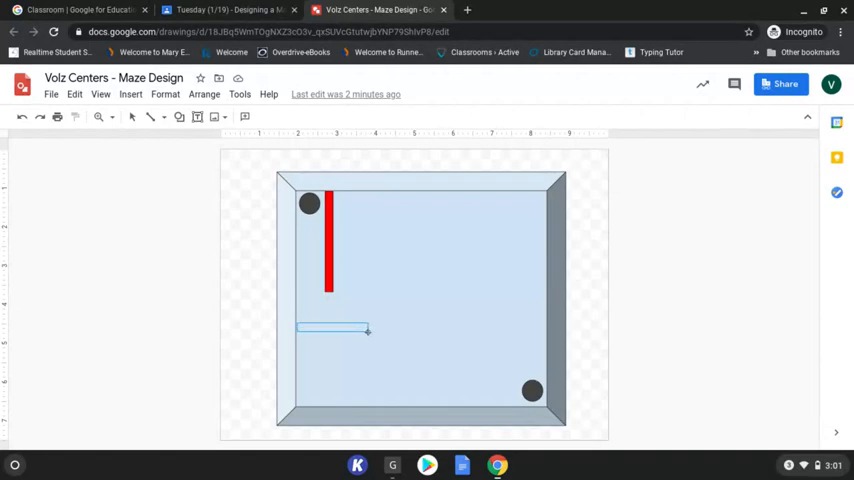
left_click(330, 329)
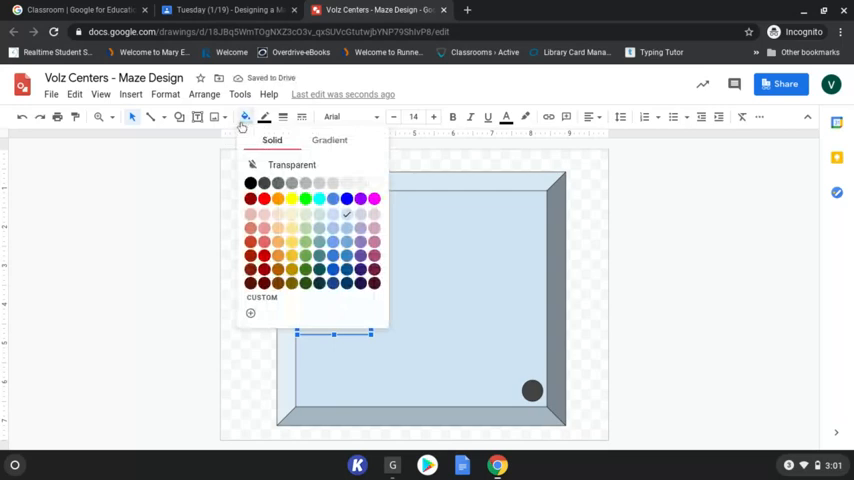
left_click(251, 198)
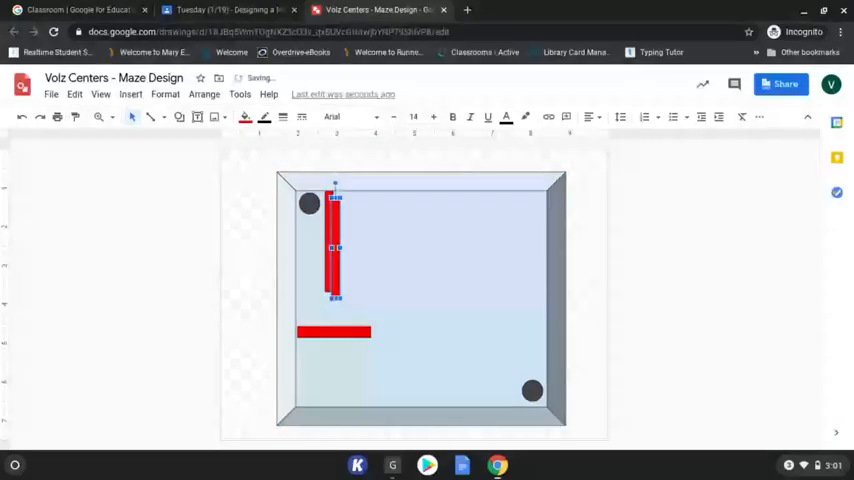
left_click_drag(335, 245, 355, 245)
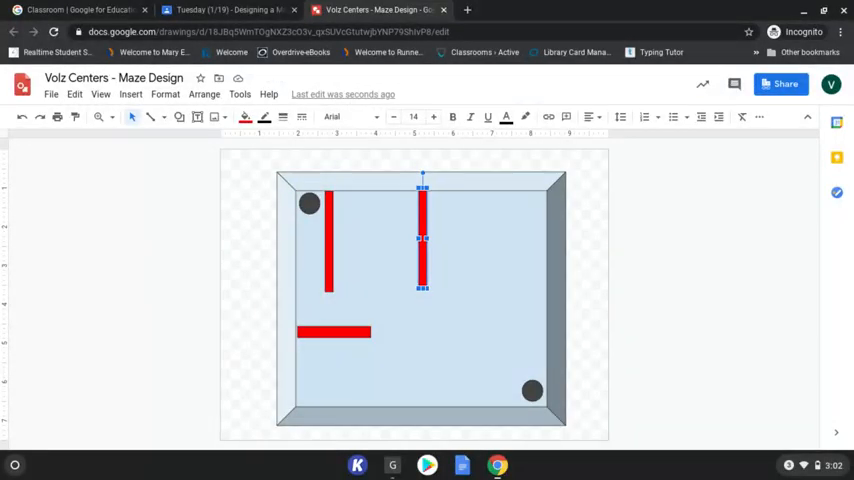
left_click(228, 10)
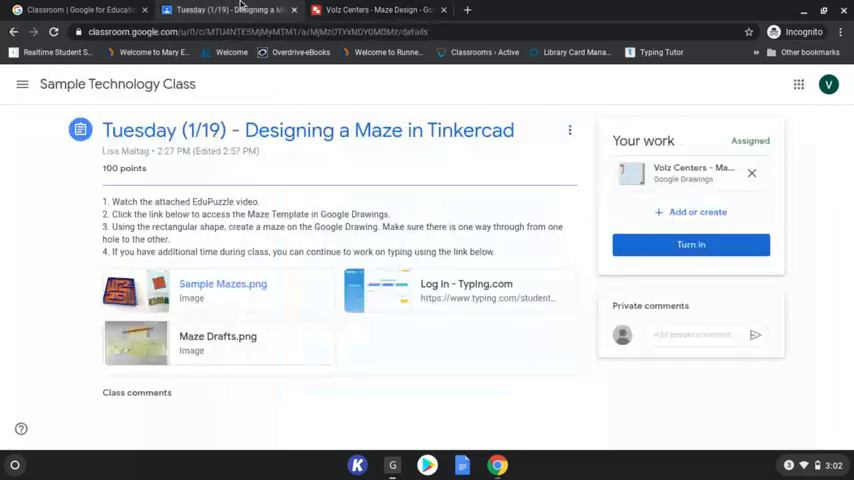